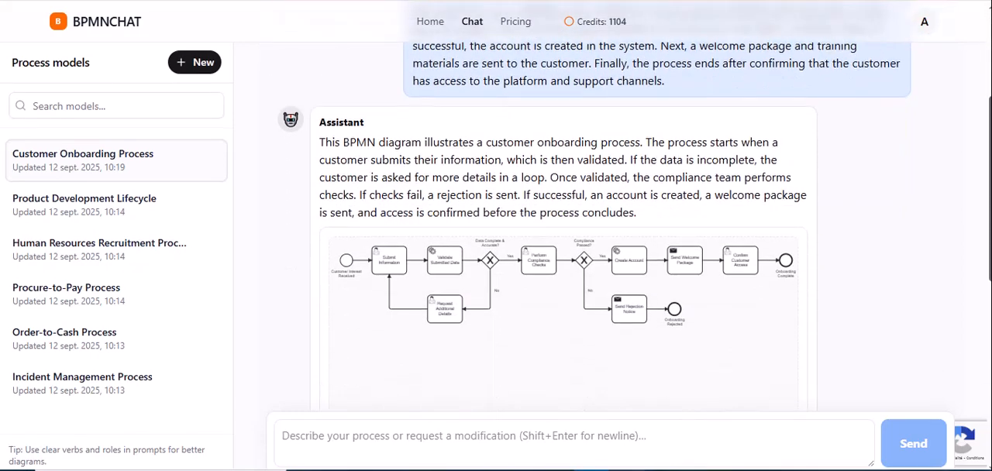
Step: Create a new process chat titled 'Employee Offboarding Process'
scroll(up, 3)
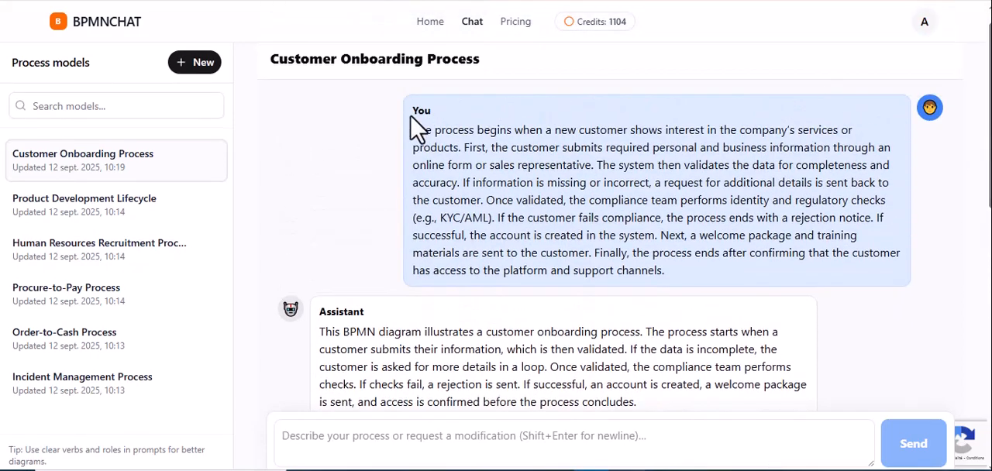
click(194, 62)
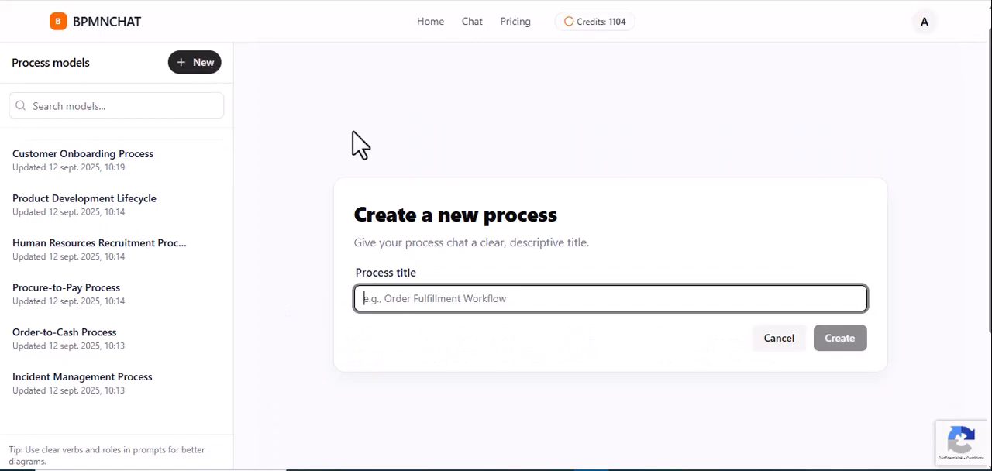
text(Employee Offboarding Process)
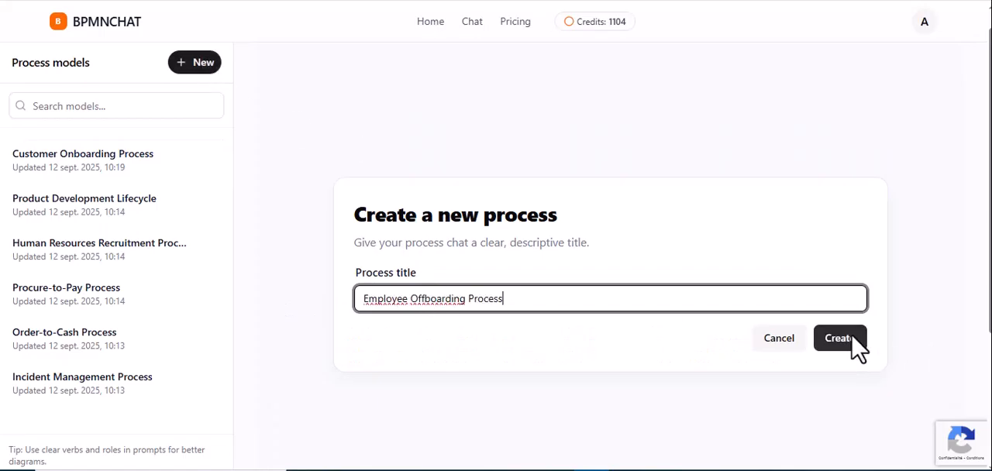
click(841, 338)
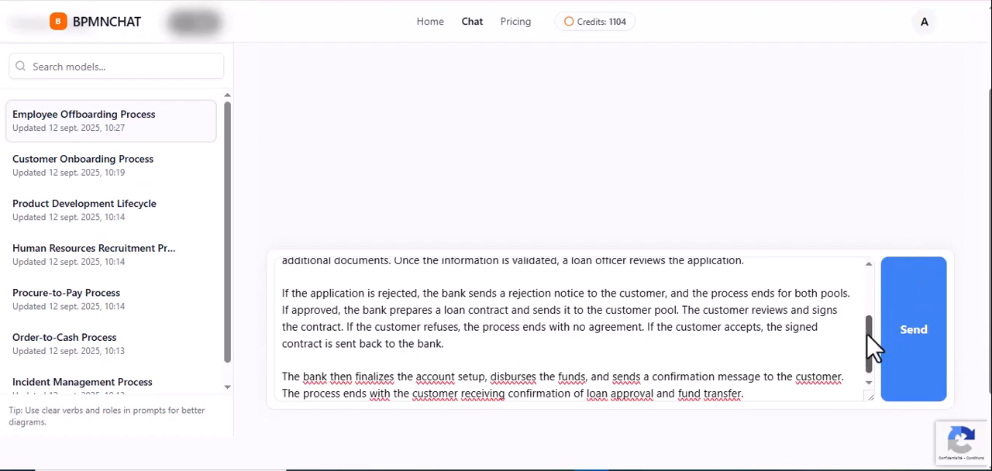
Step: Send the Customer and Bank two-pool loan-process description to the assistant
scroll(up, 3)
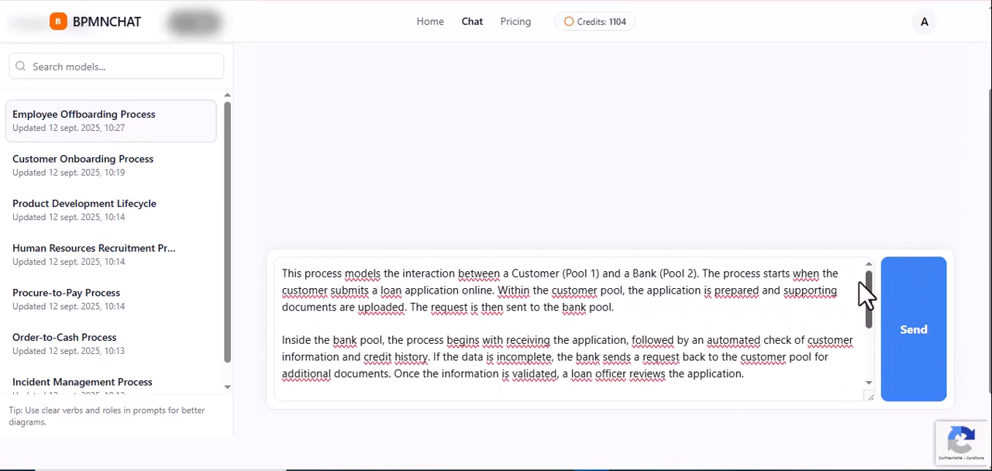
scroll(down, 3)
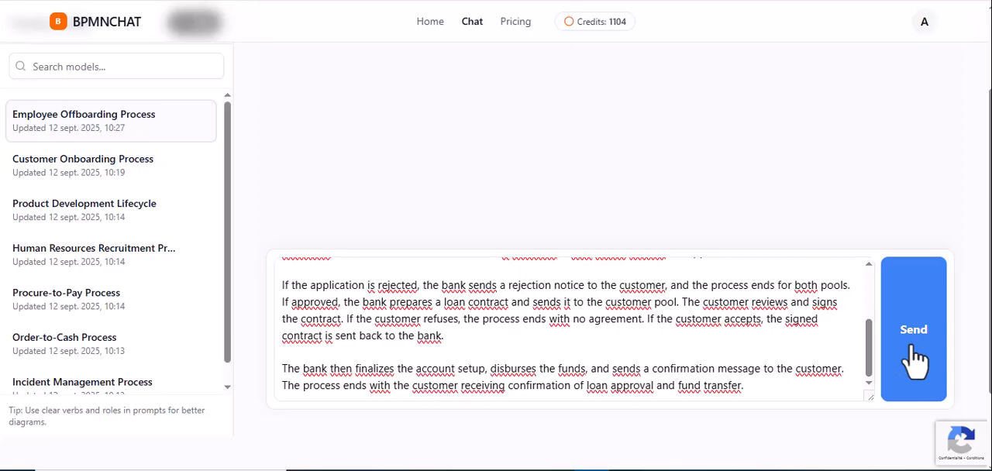
click(913, 329)
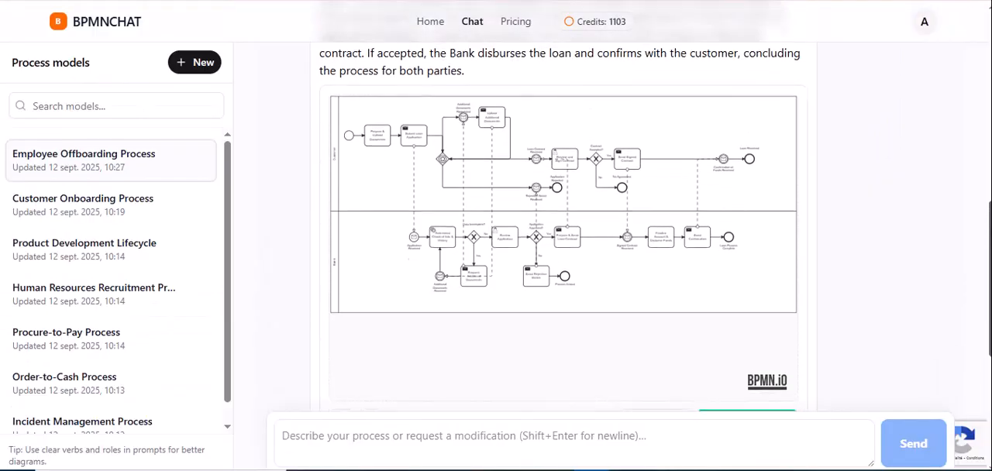
Step: Download the generated two-pool loan diagram as a .bpmn file
scroll(down, 3)
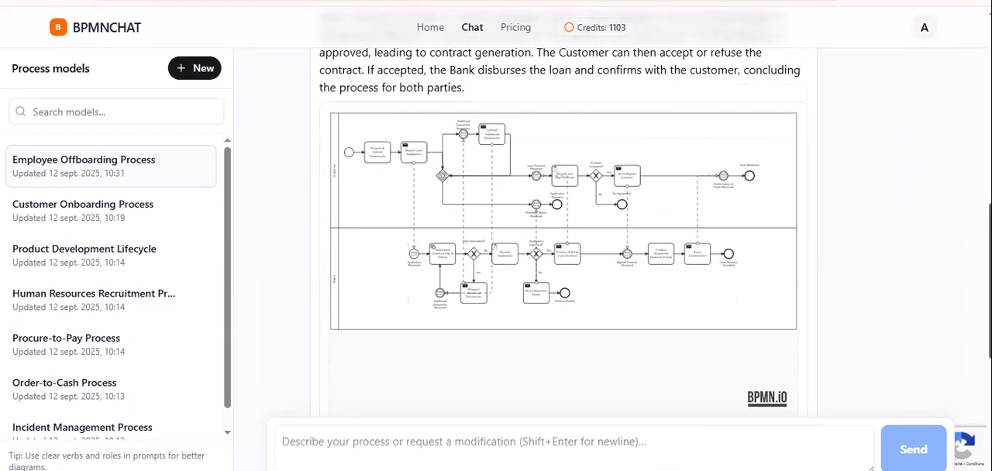
scroll(down, 3)
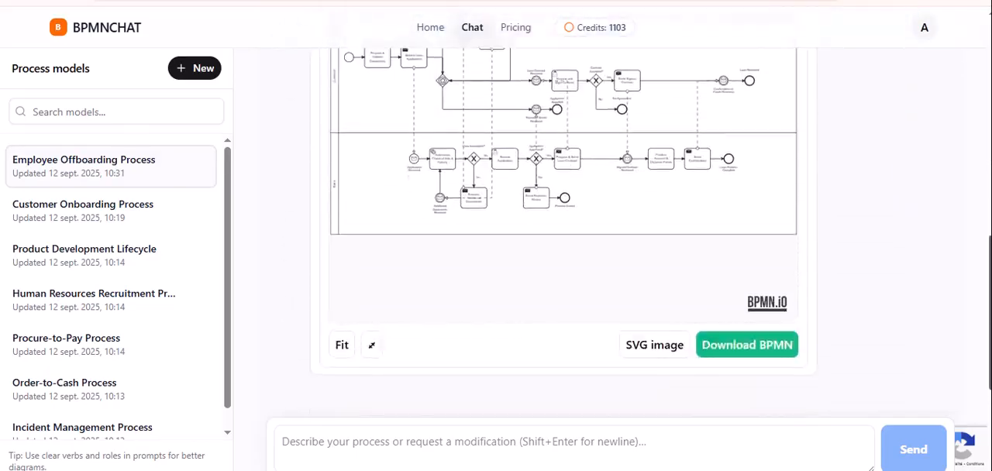
click(372, 345)
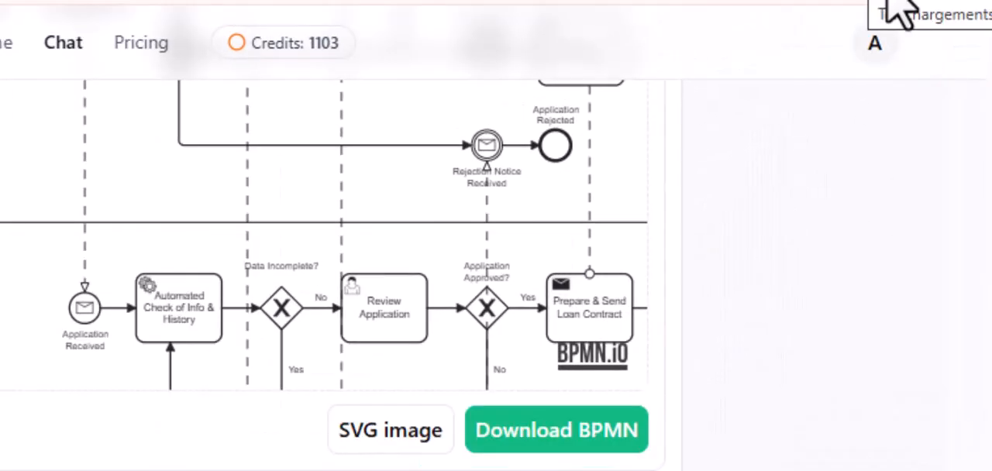
Step: Check the downloads list, then request removing the double verification and contract-refusal condition
click(556, 429)
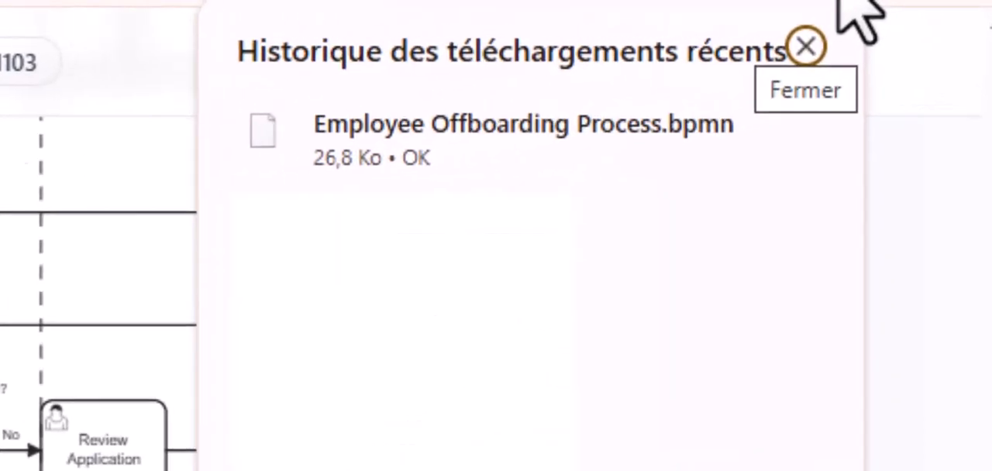
click(805, 46)
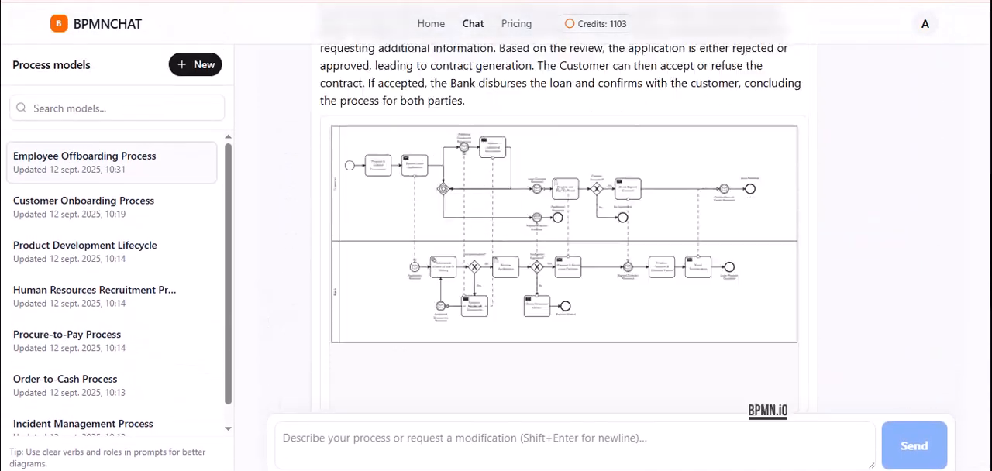
scroll(up, 3)
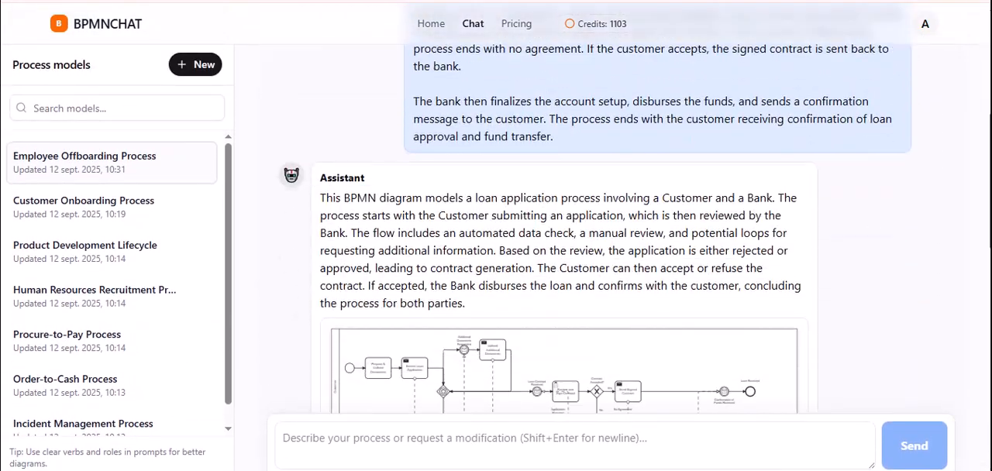
click(914, 446)
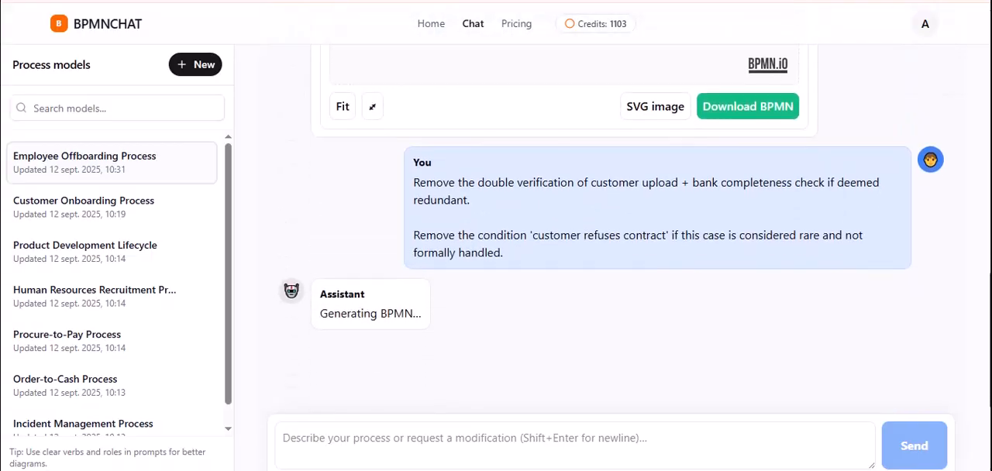
scroll(down, 3)
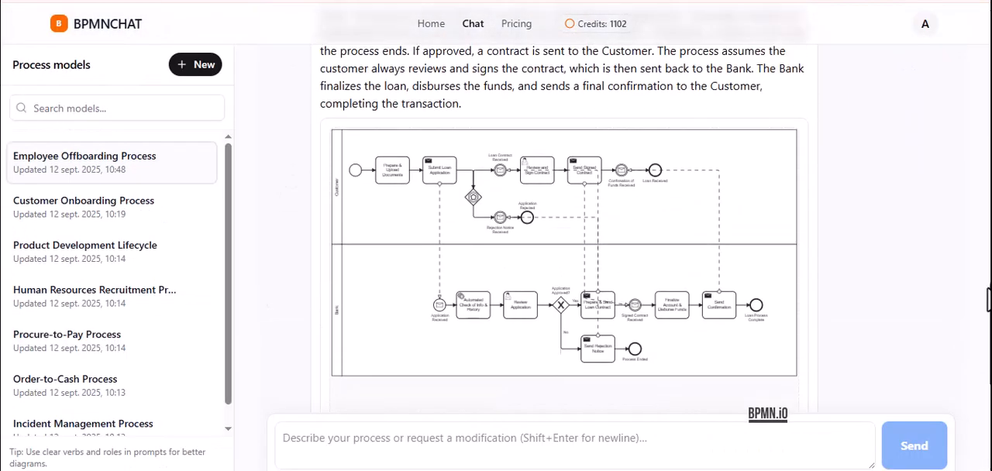
Step: View the refined diagram where the customer always signs, with no refusal branch
scroll(down, 3)
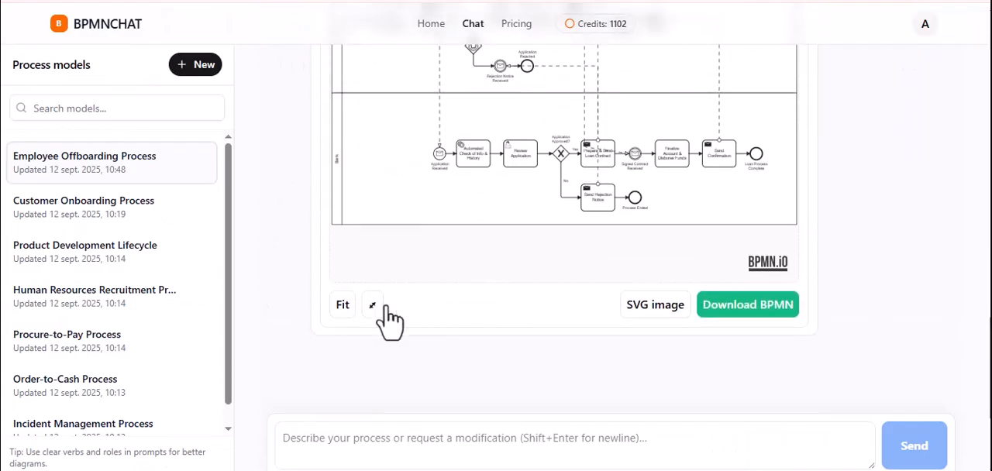
click(372, 305)
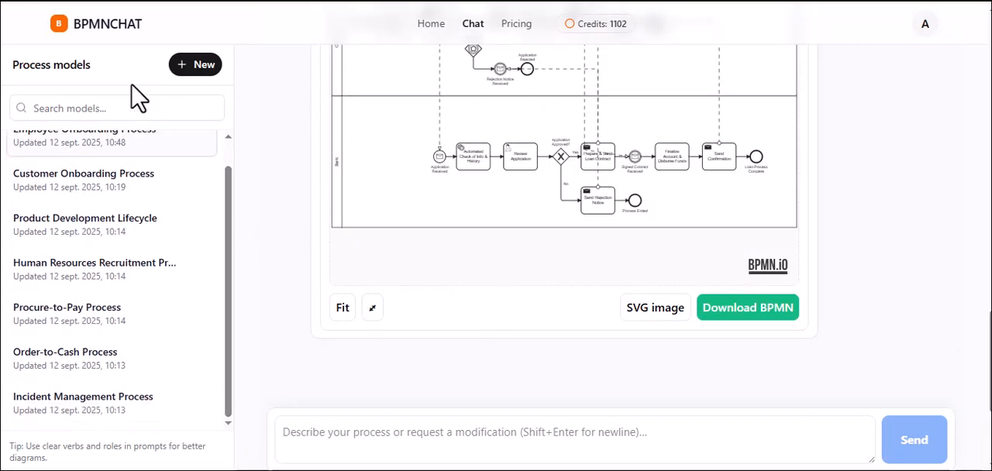
Step: Open the Home page and scroll through its headline, example and feature overview
click(409, 23)
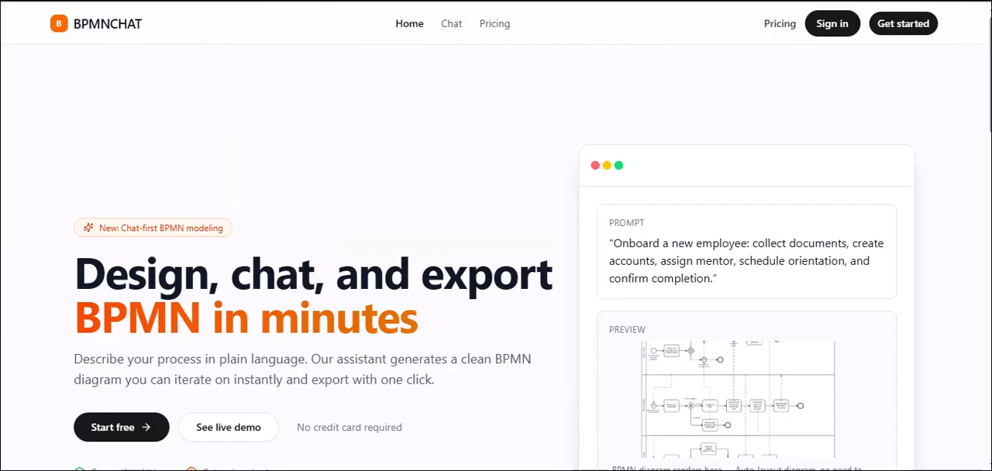
scroll(down, 3)
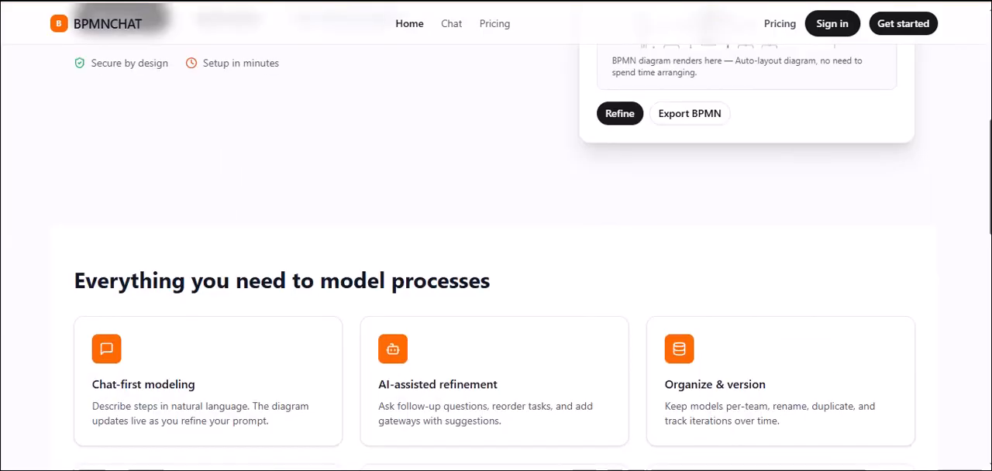
scroll(down, 3)
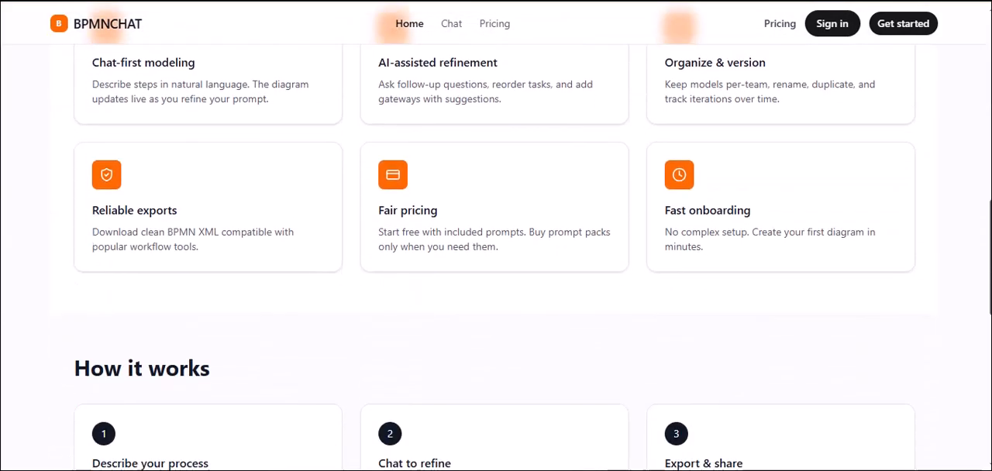
scroll(up, 3)
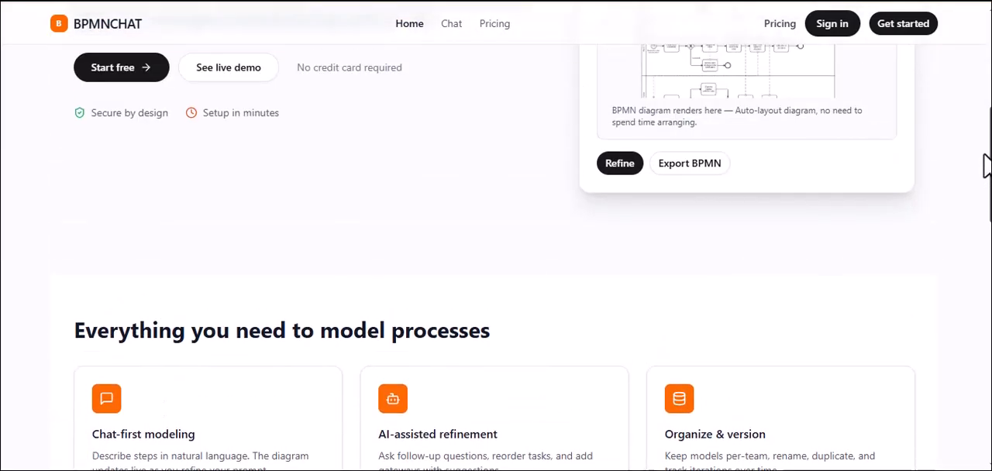
scroll(up, 3)
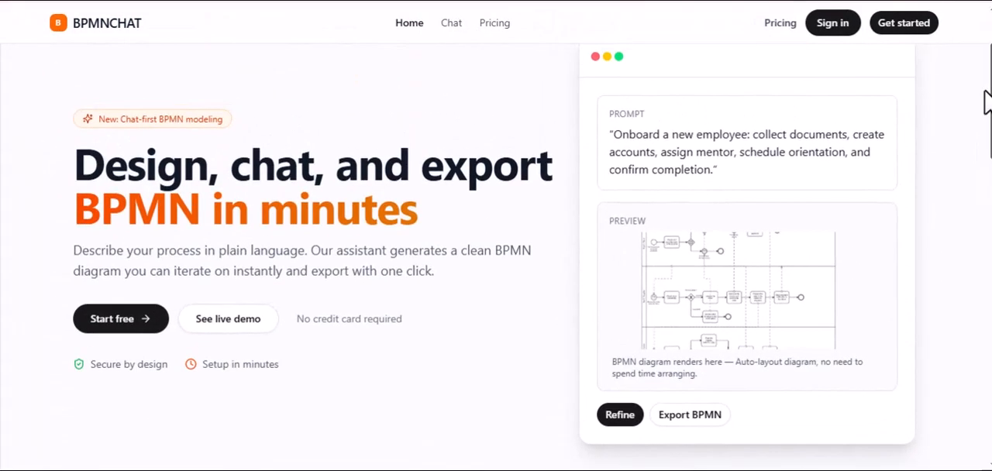